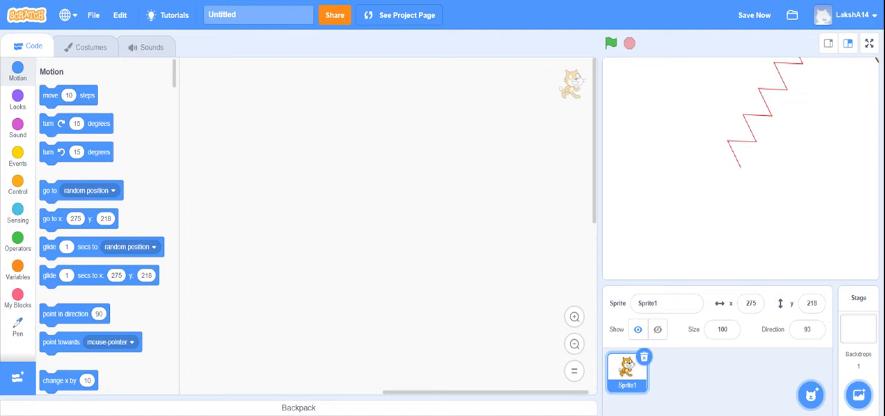
Start the script with a 'when green flag clicked' hat block.
click(753, 15)
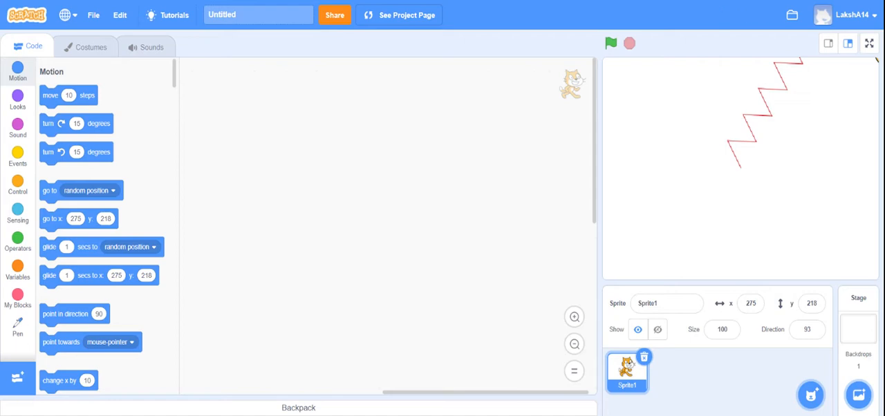
mouse_move(1, 197)
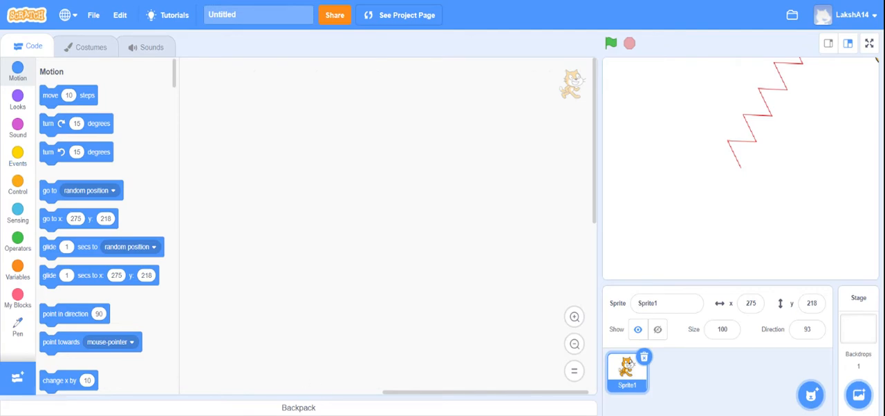
mouse_move(437, 202)
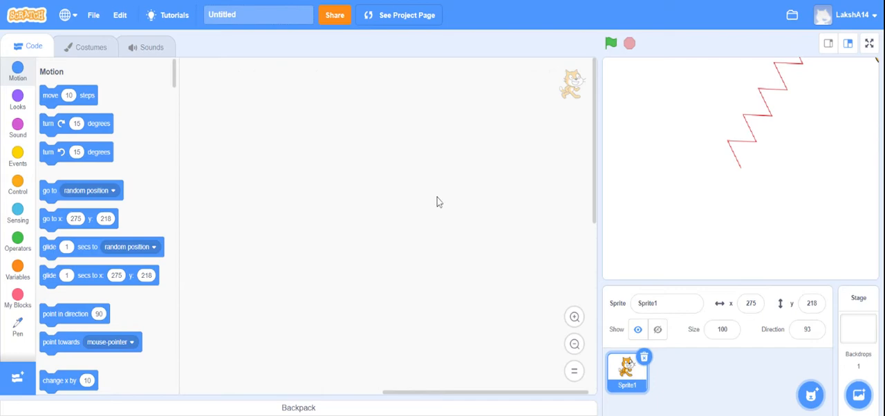
mouse_move(17, 128)
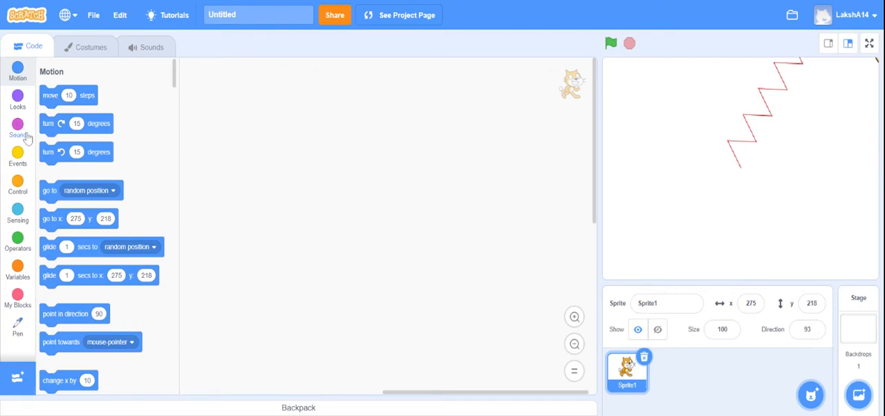
click(18, 183)
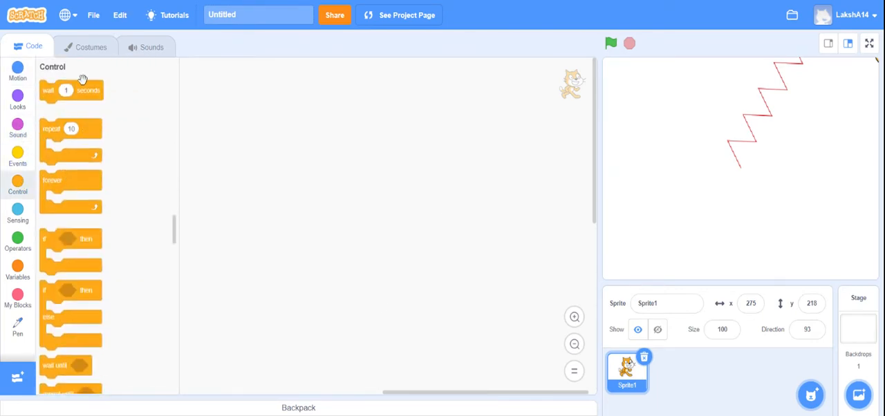
click(17, 156)
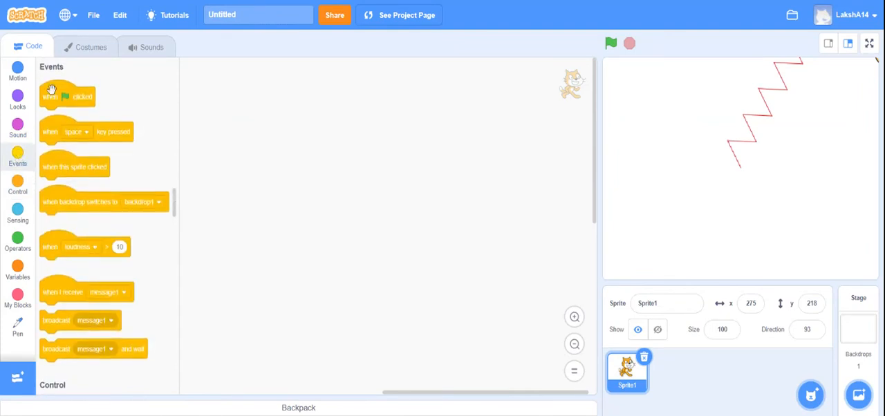
drag(67, 96, 339, 95)
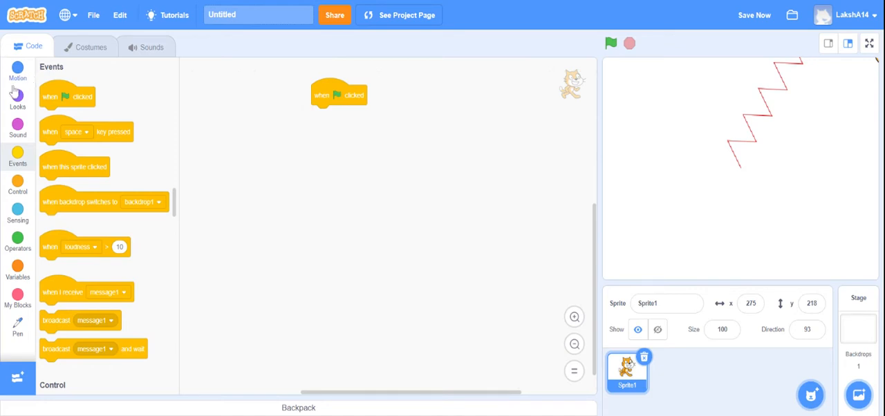
Add move 50 steps, turn 90 degrees, and a second move 50 steps below it.
click(17, 71)
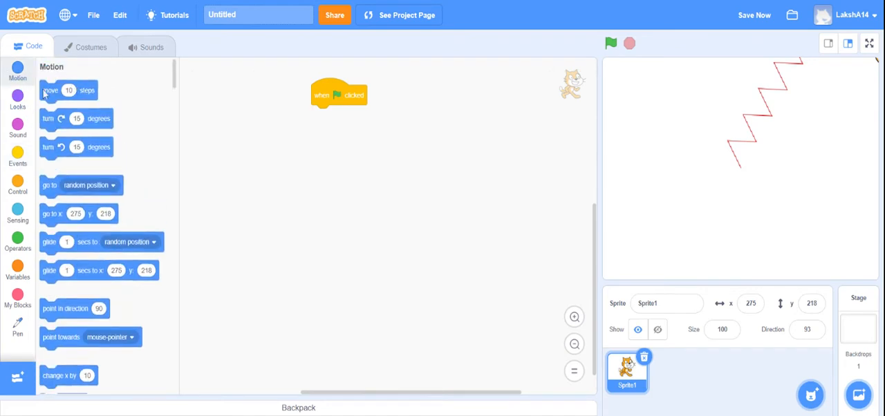
drag(69, 90, 320, 134)
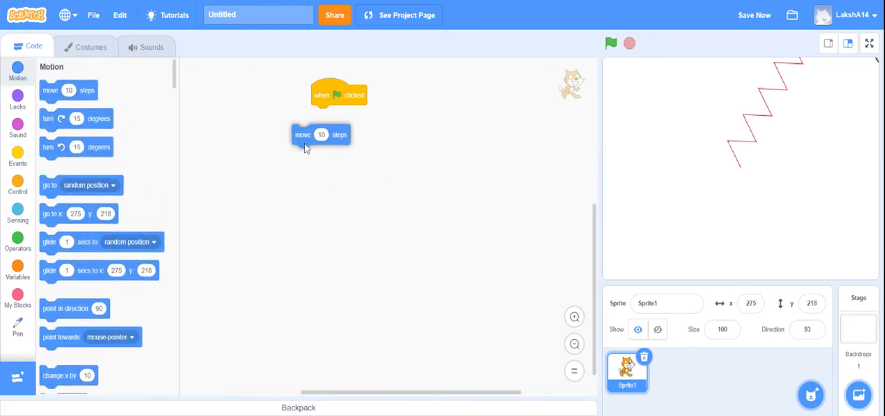
drag(321, 135, 339, 115)
text(50)
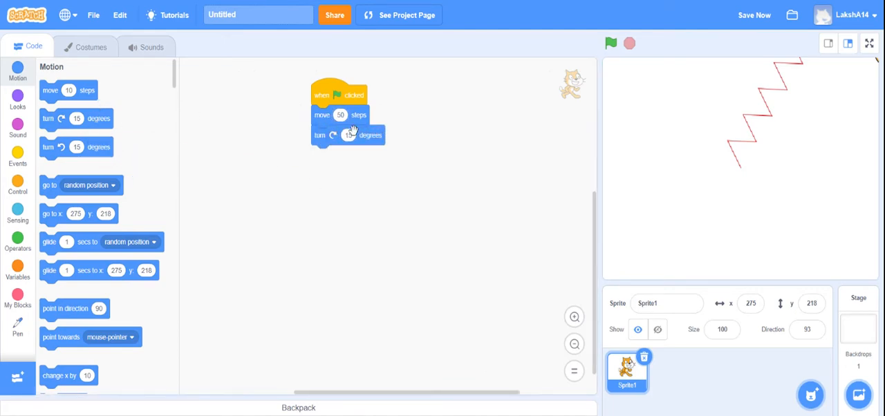
text(90)
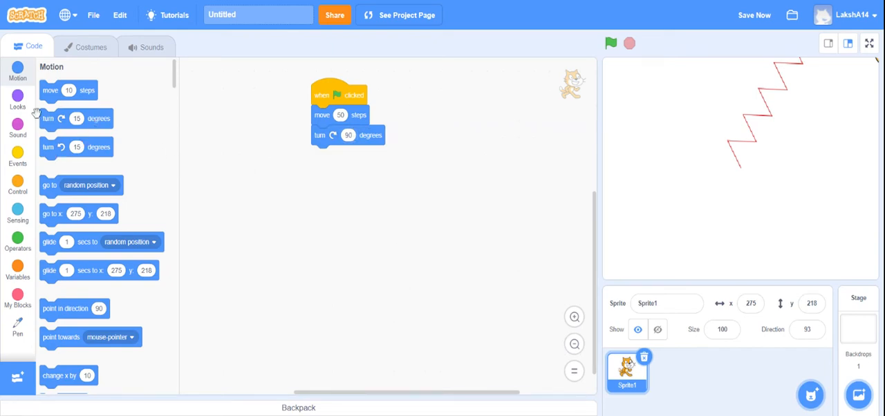
drag(58, 90, 346, 164)
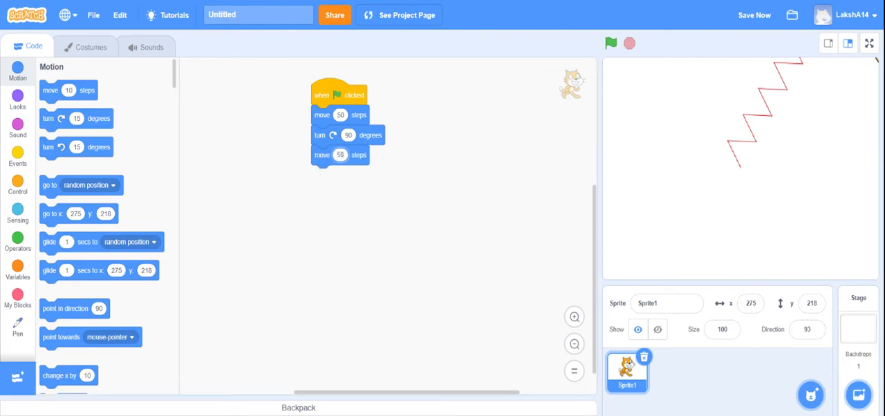
mouse_move(29, 218)
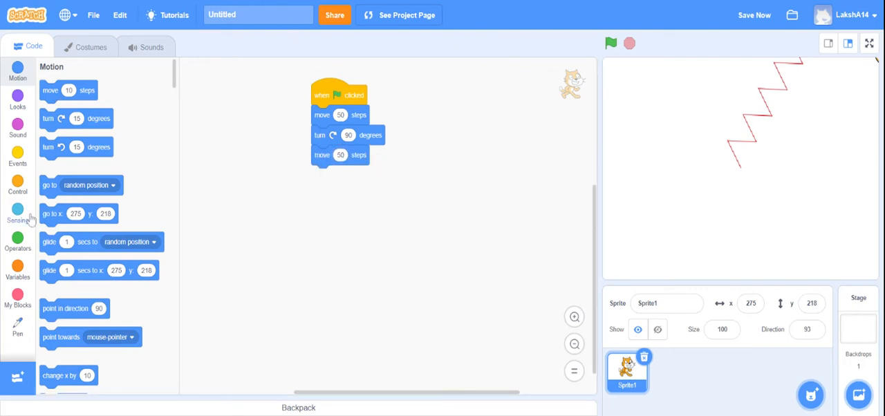
Wrap the move-turn-move blocks in a repeat 4 loop and run it with the green flag.
click(17, 185)
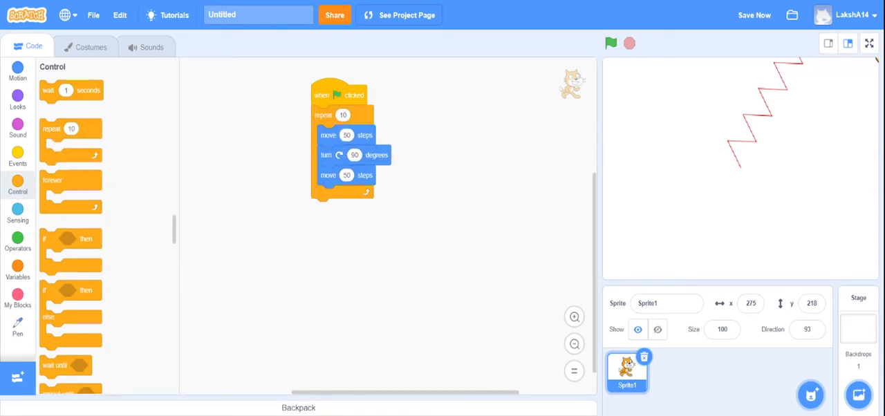
text(4)
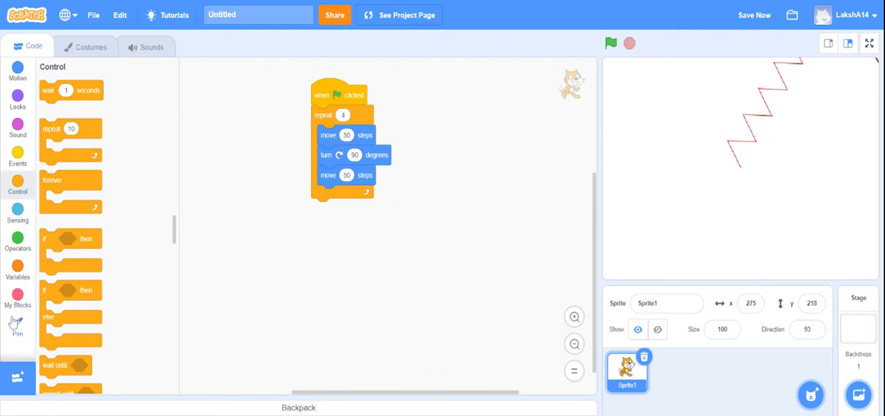
mouse_move(376, 228)
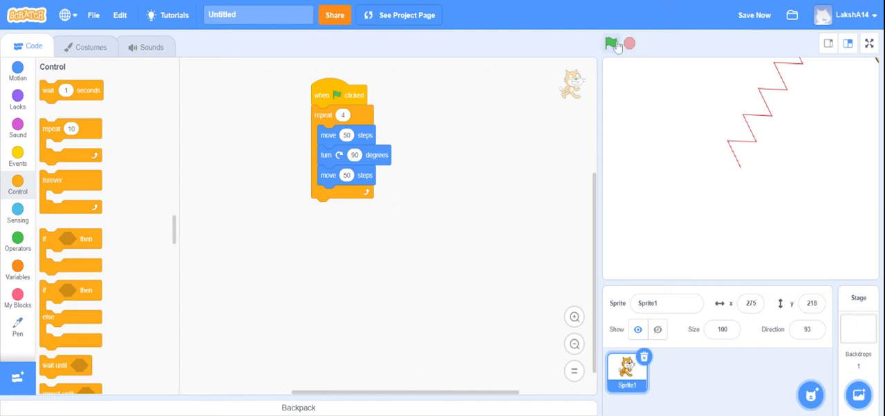
click(611, 44)
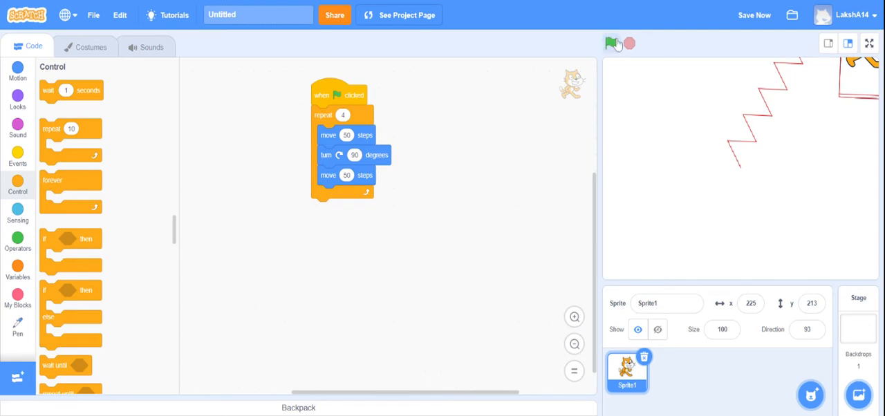
mouse_move(6, 384)
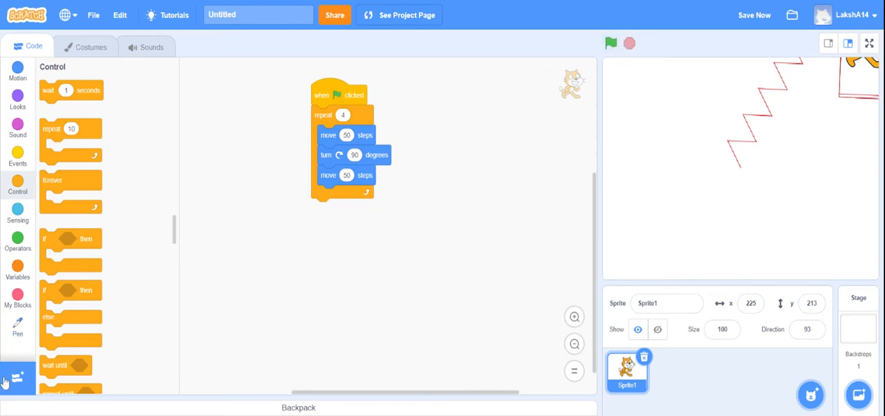
Add the Pen extension from the extensions library.
click(17, 378)
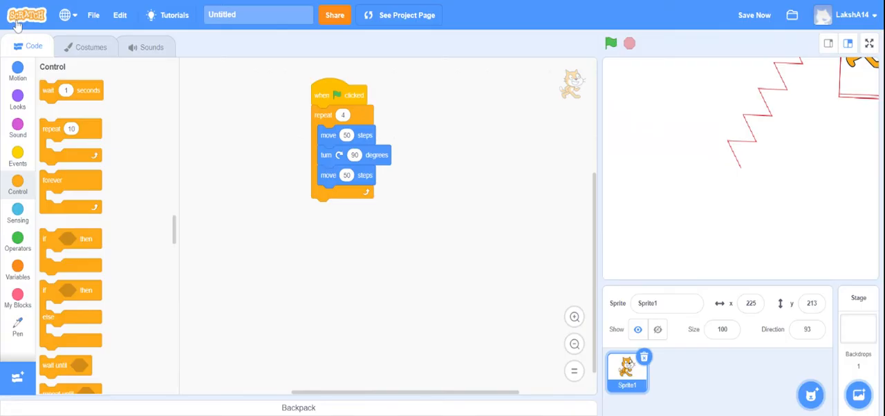
mouse_move(29, 372)
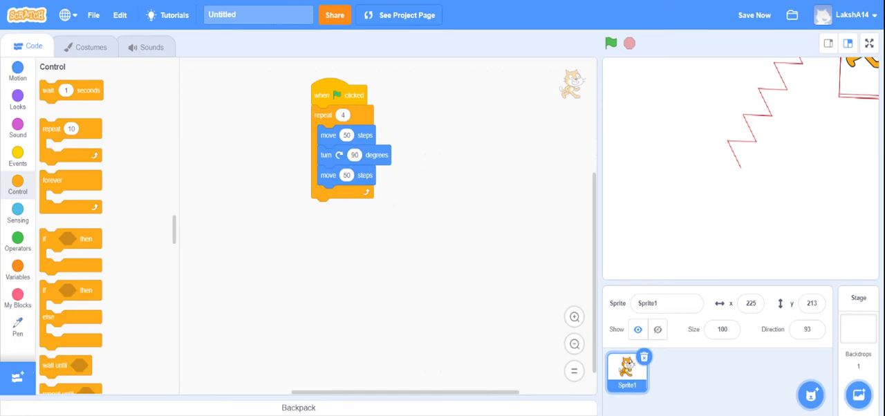
click(18, 377)
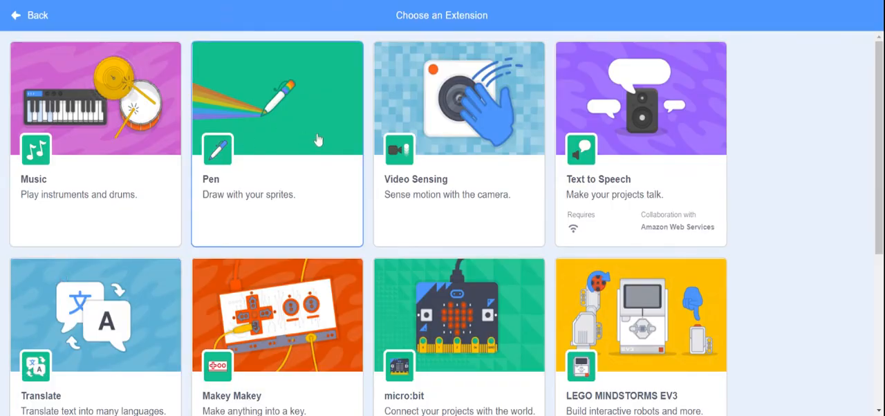
click(277, 97)
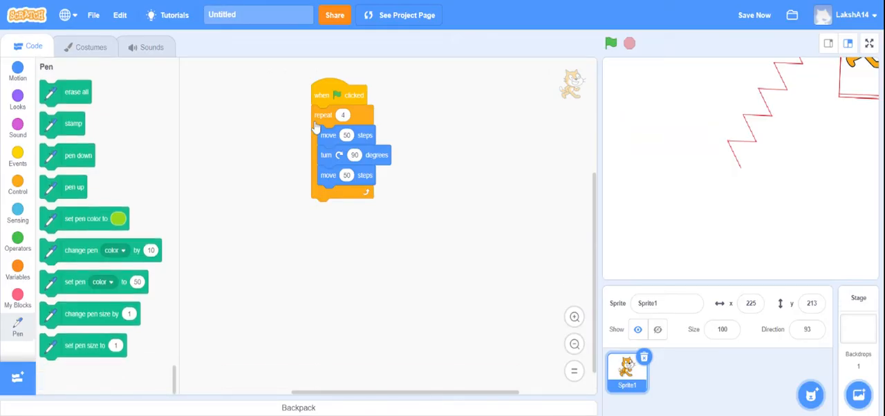
mouse_move(137, 148)
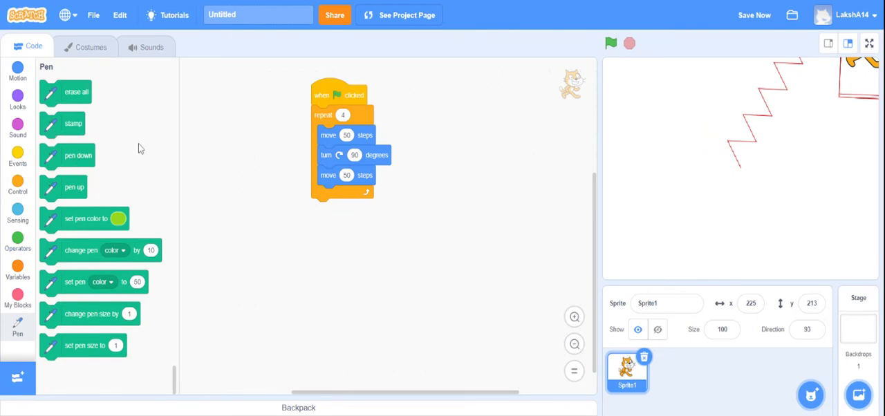
mouse_move(70, 91)
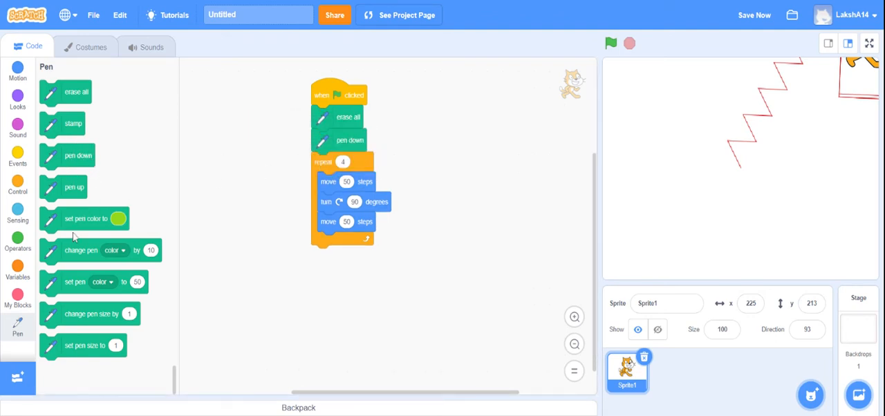
Add a set pen color block after pen down and adjust its hue to red.
drag(86, 219, 356, 163)
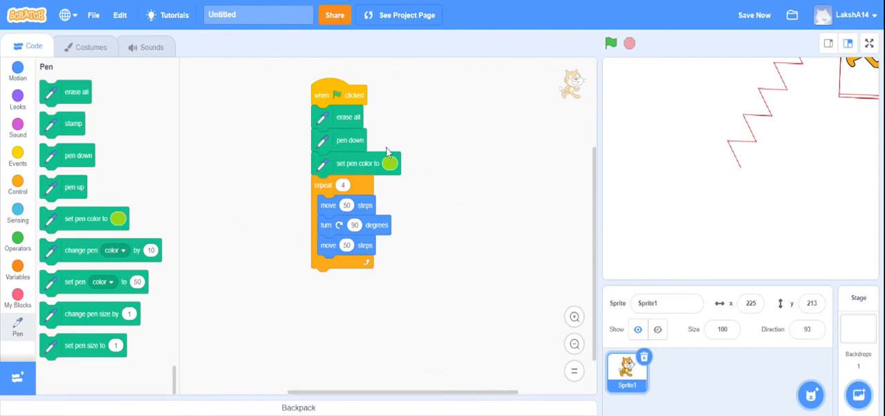
click(389, 163)
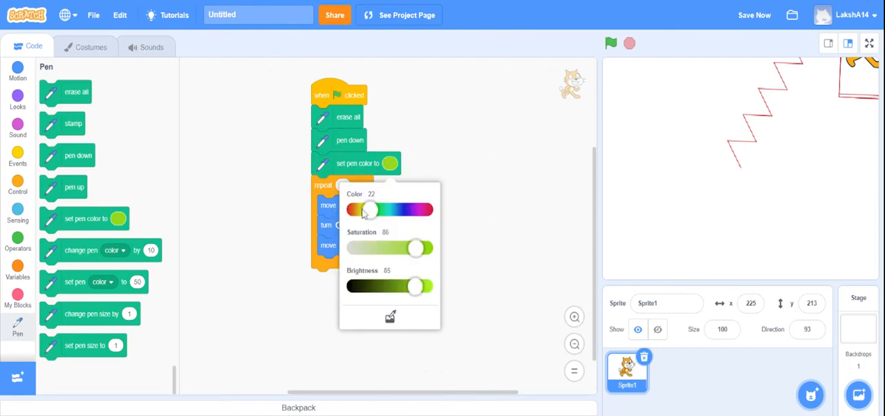
drag(369, 210, 425, 210)
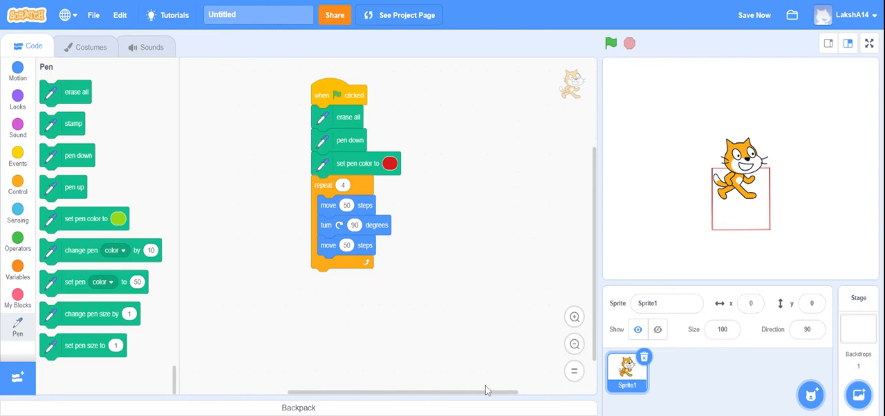
mouse_move(287, 278)
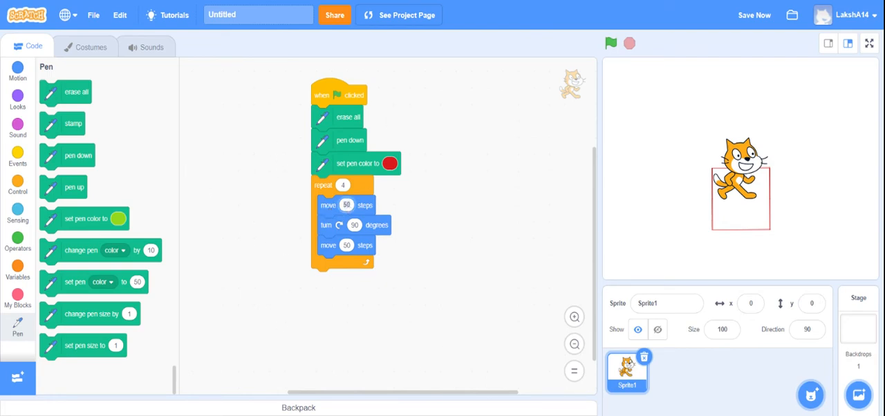
Lengthen the first move to 150 steps and rerun the script while adjusting the sprite's y.
text(150)
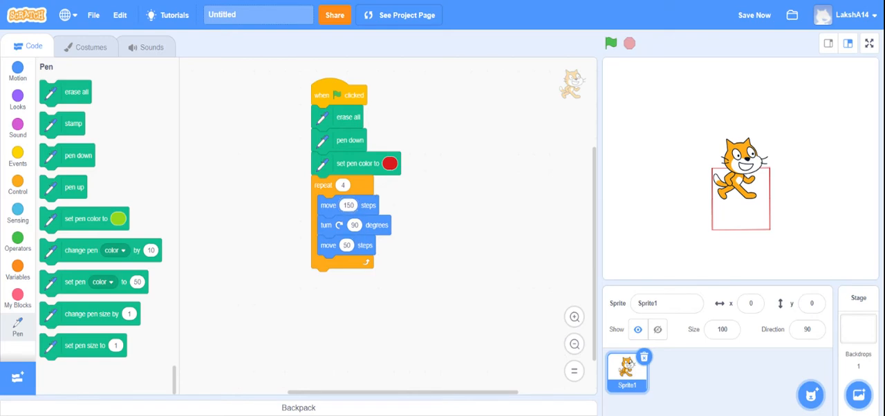
mouse_move(676, 23)
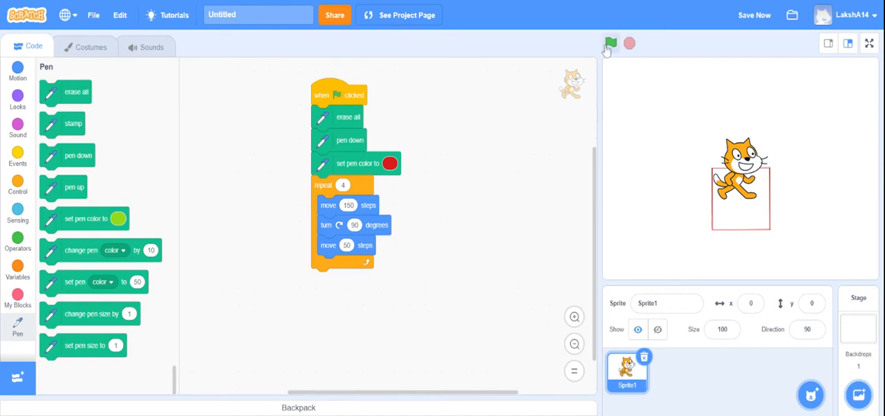
click(610, 43)
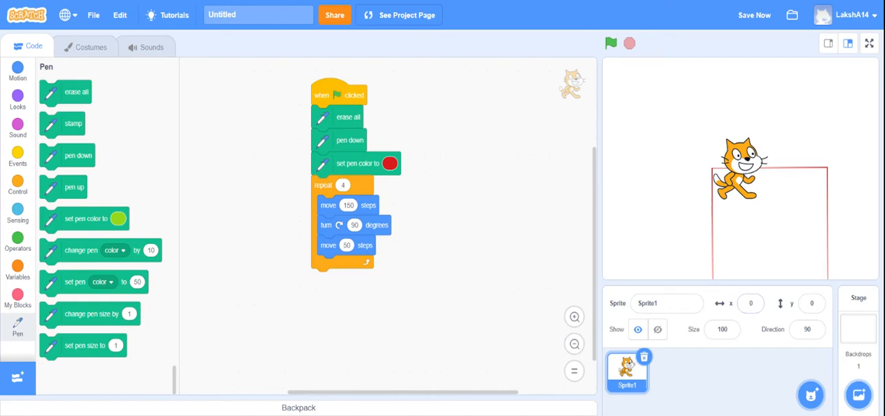
click(751, 303)
text(1)
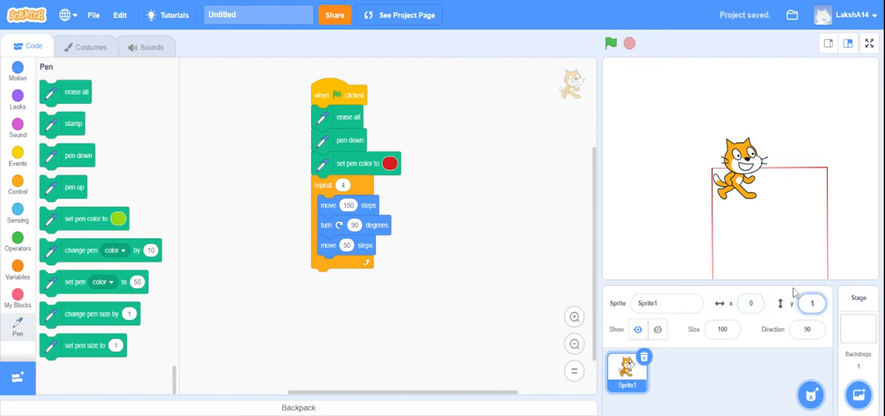
click(611, 43)
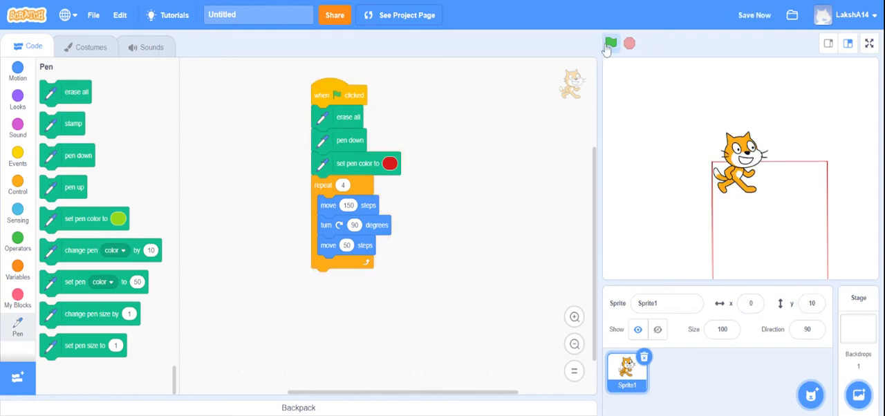
Set the sprite's y position to 100 and rerun to draw the whole rectangle.
click(811, 303)
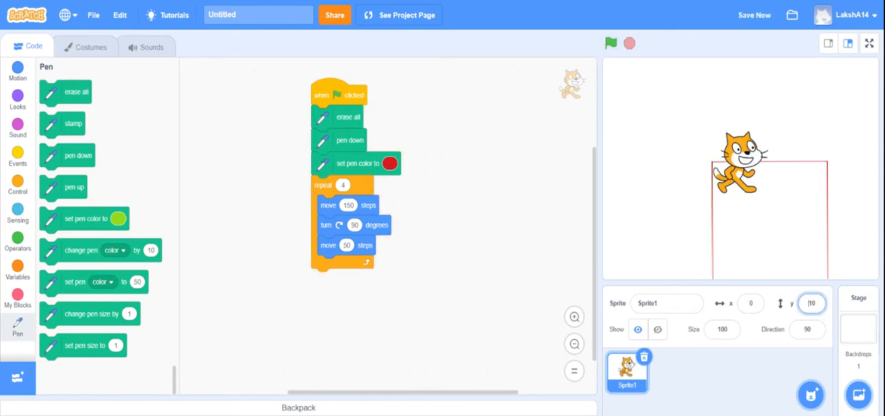
text(100)
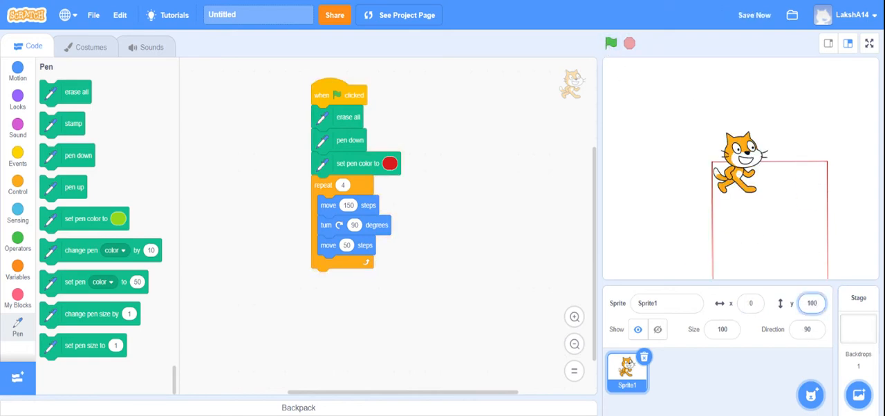
click(610, 43)
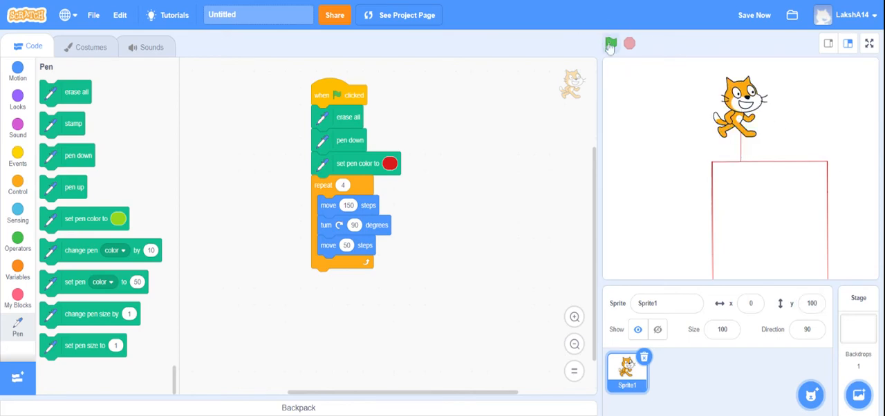
mouse_move(59, 92)
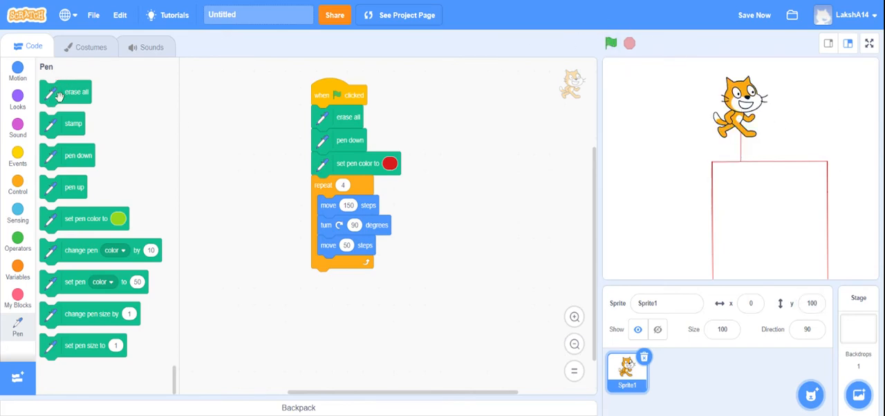
click(612, 43)
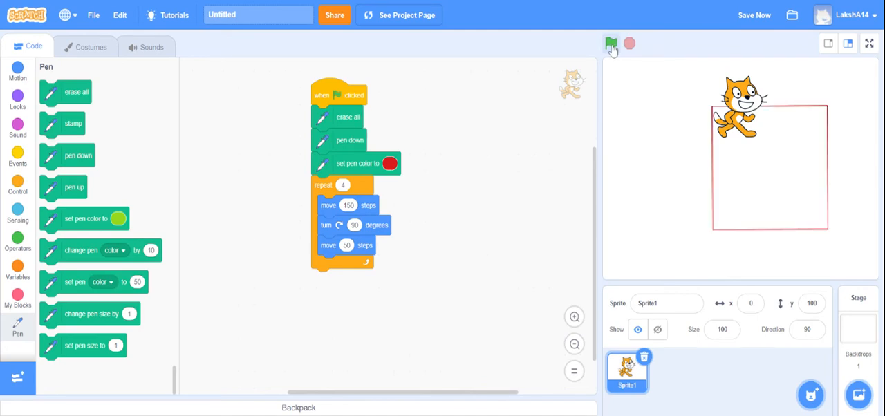
mouse_move(689, 165)
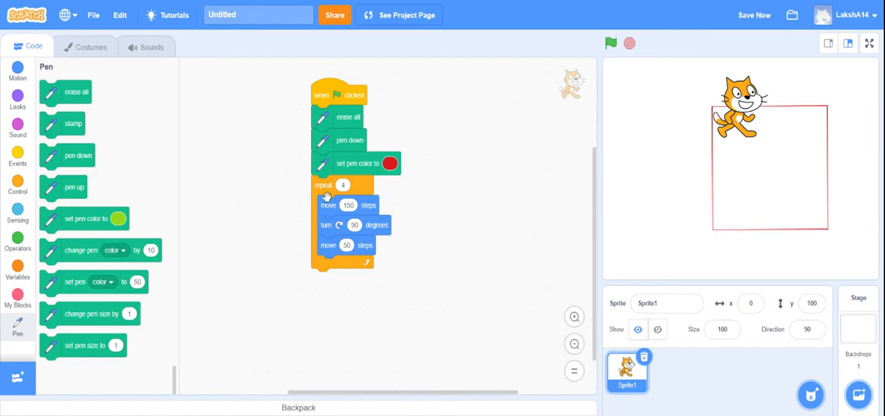
mouse_move(836, 307)
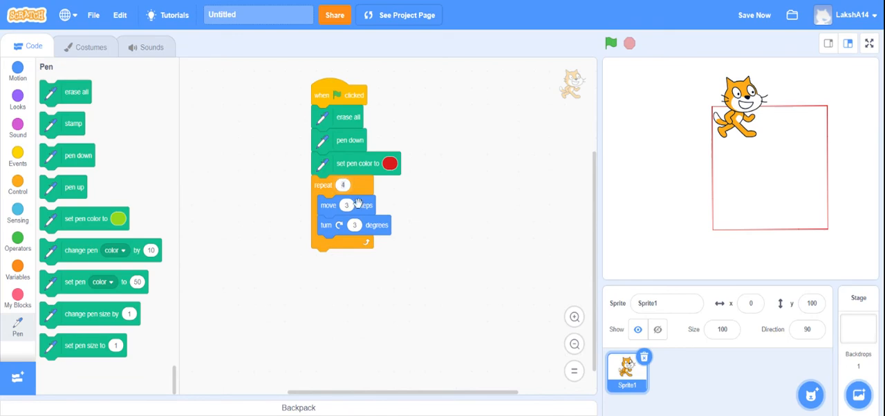
Set the repeat count to 150 and run the script repeatedly to draw the circle.
text(150)
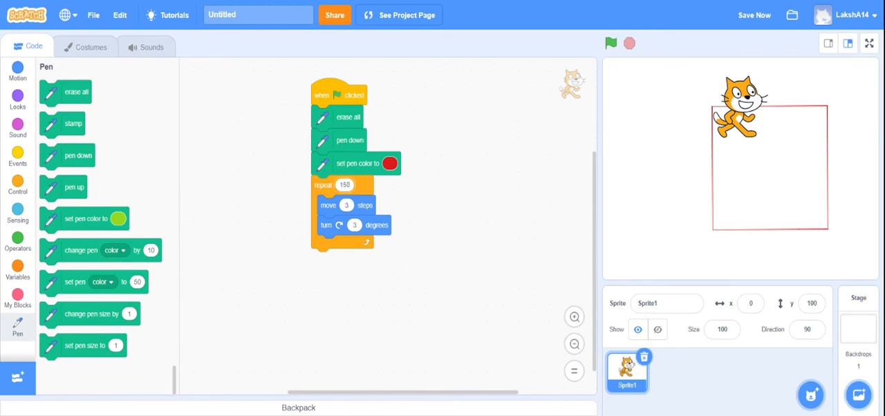
click(611, 43)
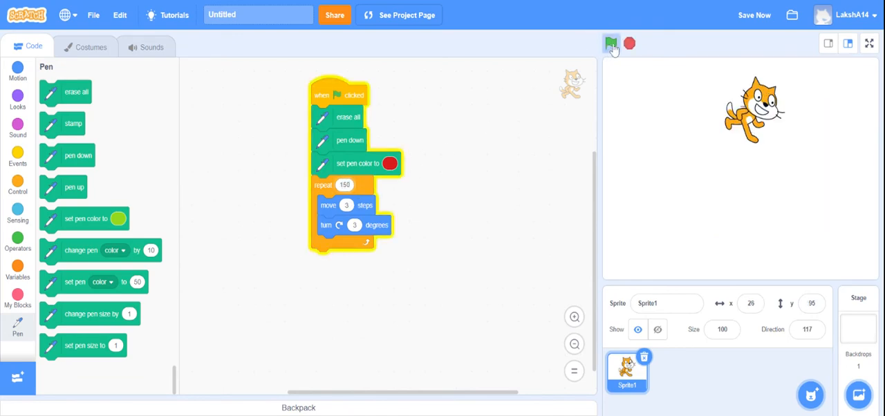
click(611, 43)
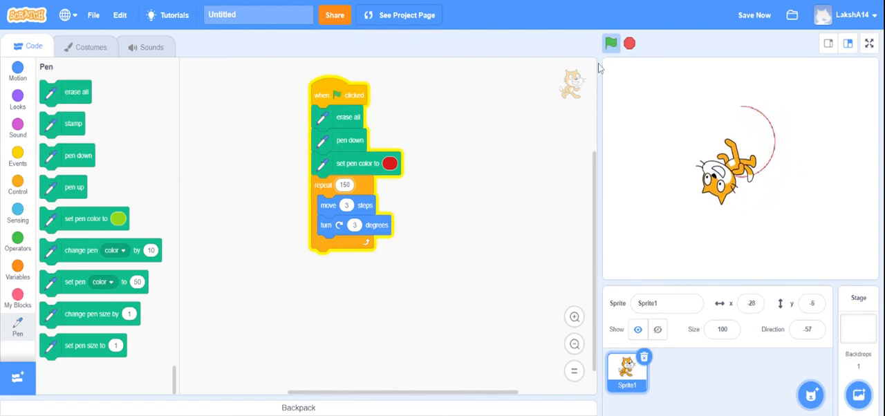
click(610, 43)
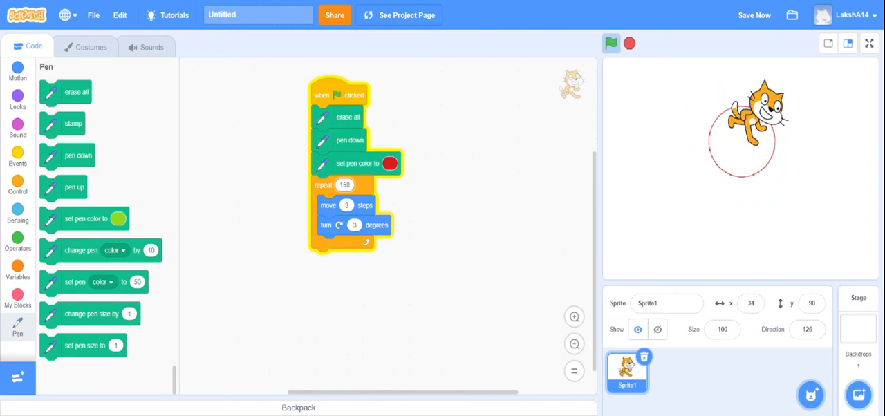
click(611, 43)
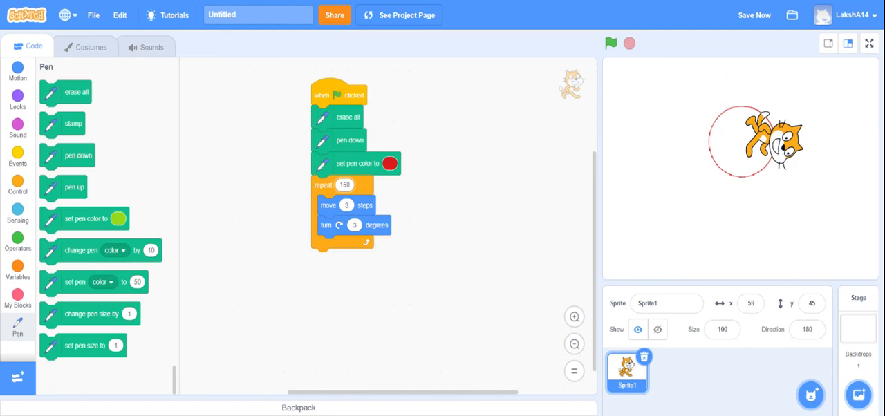
mouse_move(434, 193)
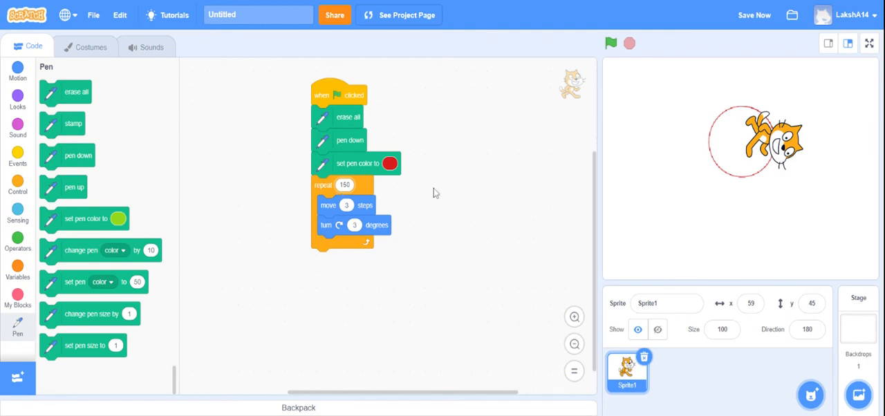
mouse_move(313, 130)
text(120)
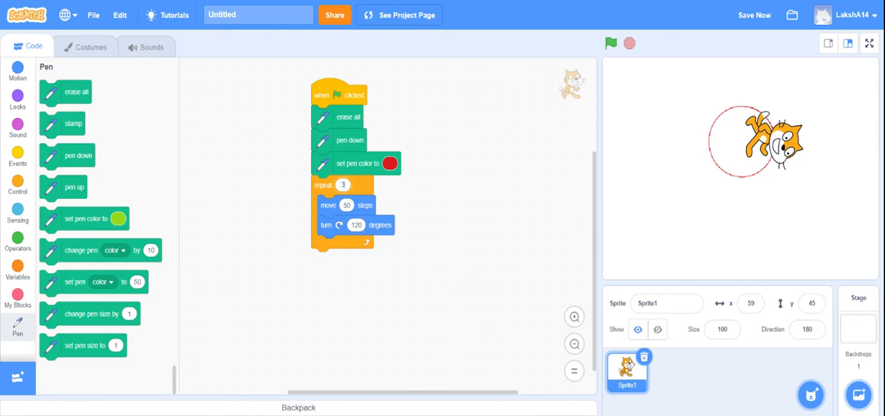
Run the 3-repeat, 50-step, 120-degree script to draw the triangle.
click(611, 43)
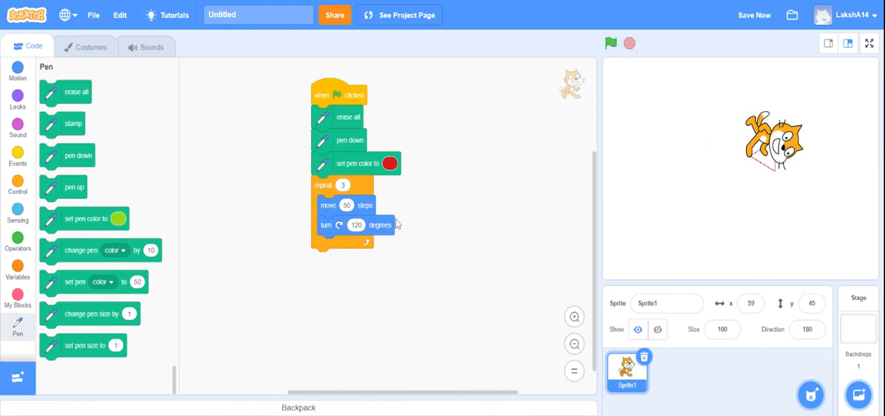
mouse_move(350, 313)
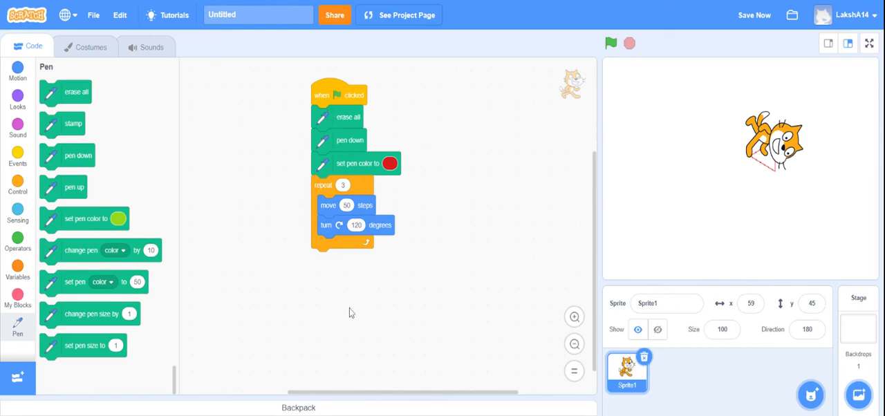
mouse_move(79, 156)
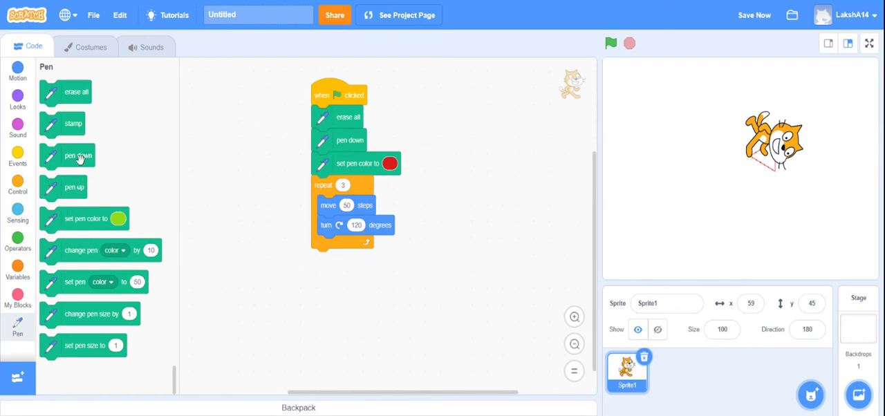
mouse_move(655, 127)
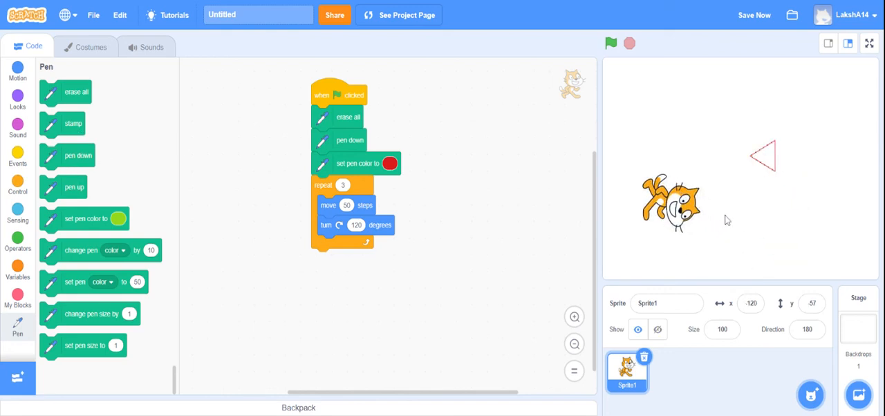
mouse_move(713, 154)
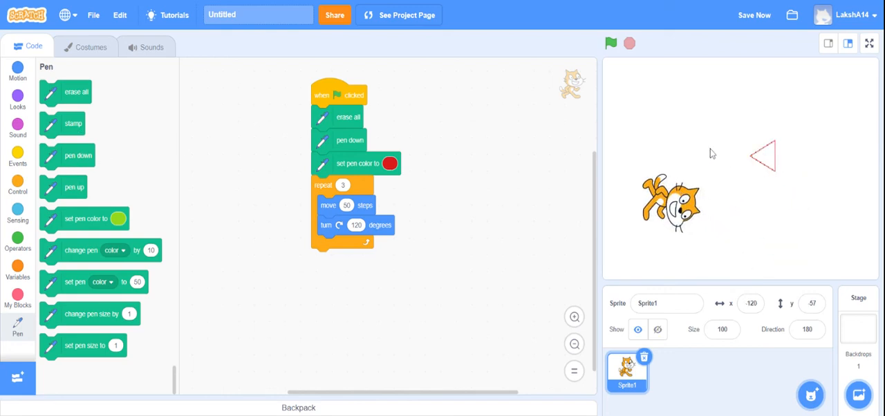